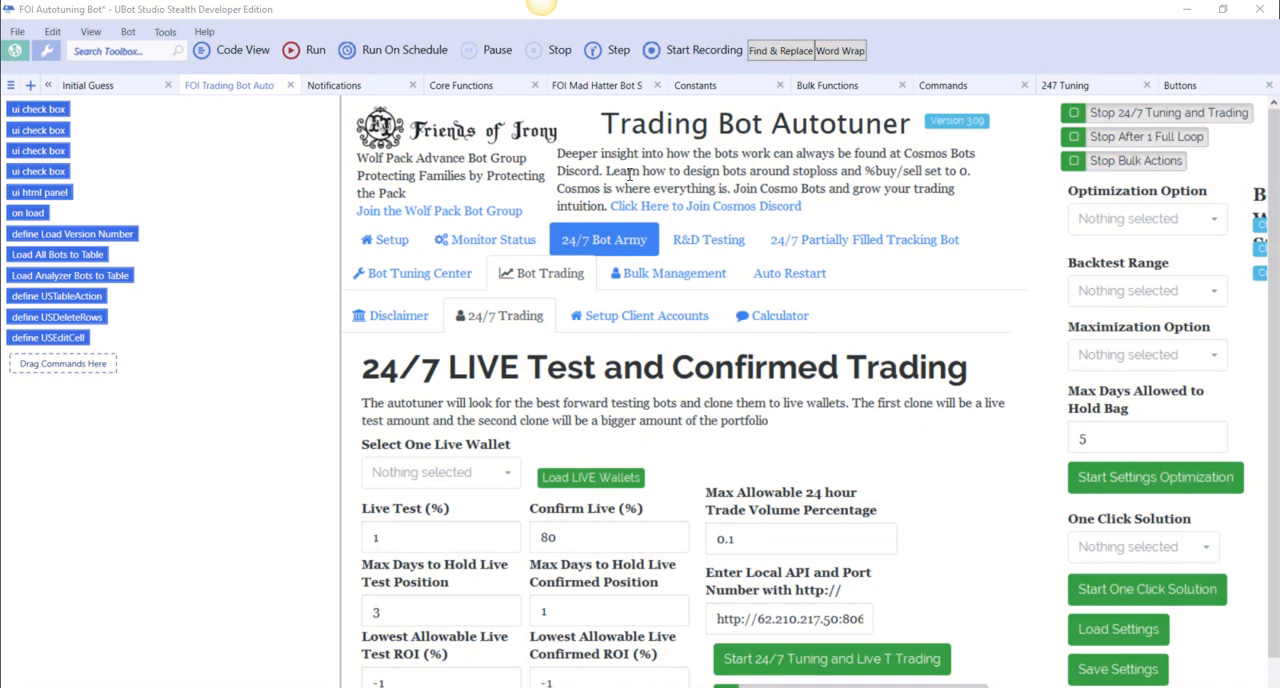
mouse_move(440, 508)
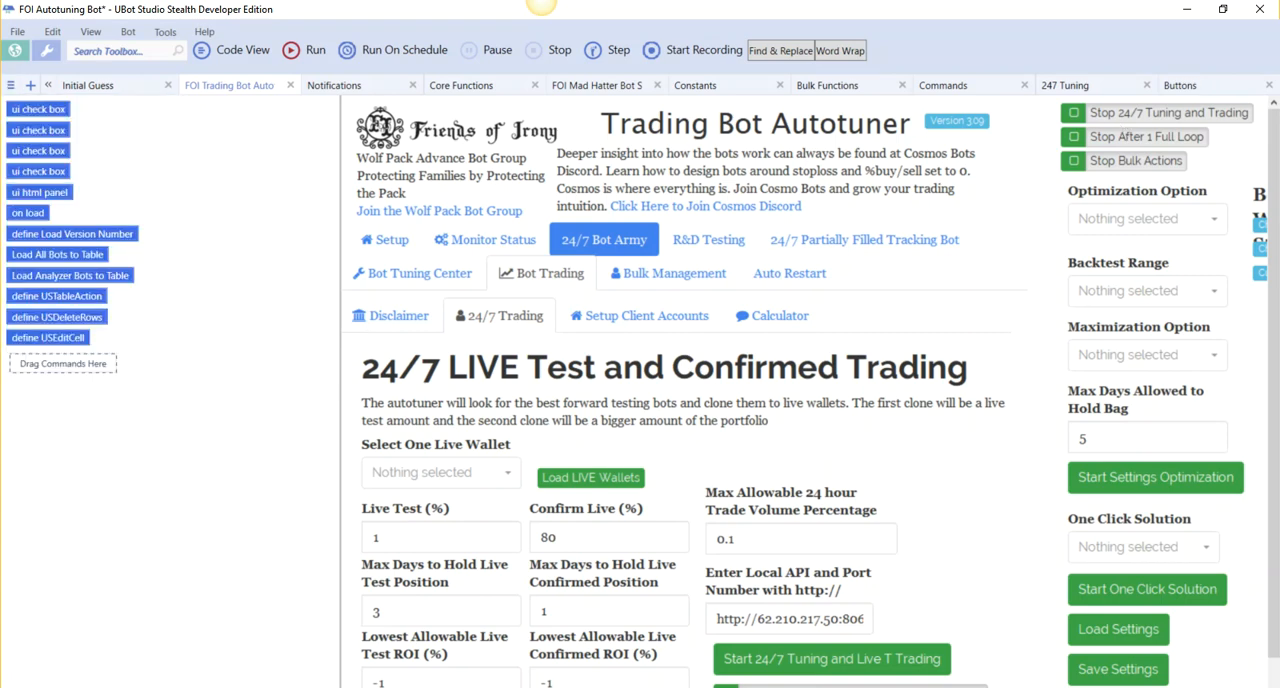
Bring the Untitled Bot window with the decrypt-run and include blocks to the front.
left_click(1188, 637)
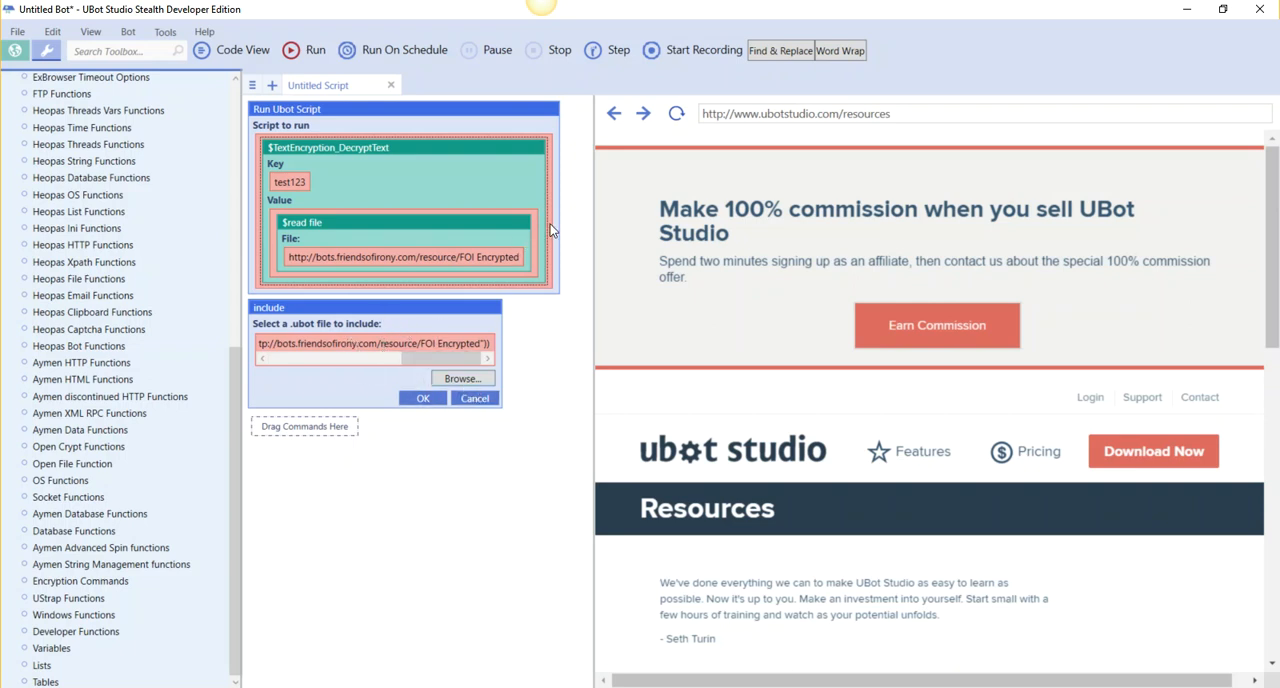
mouse_move(538, 174)
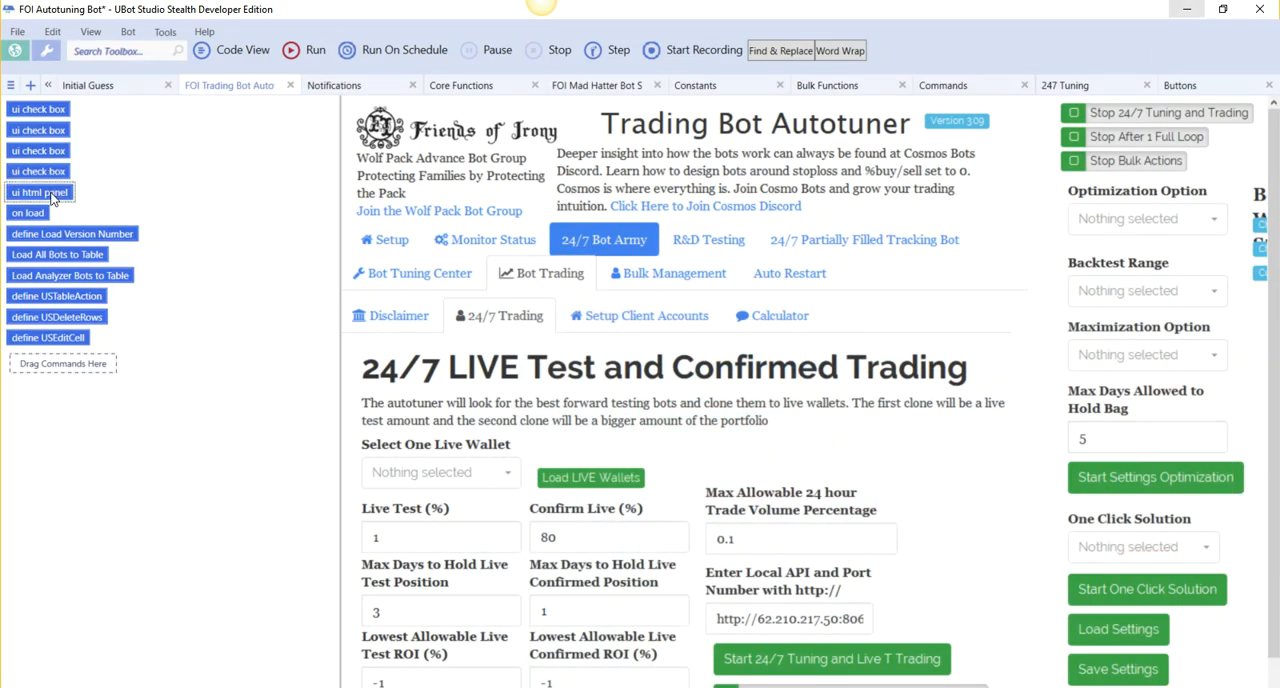
Copy the ui html panel from FOI Autotuning Bot and paste it below the include block.
right_click(39, 192)
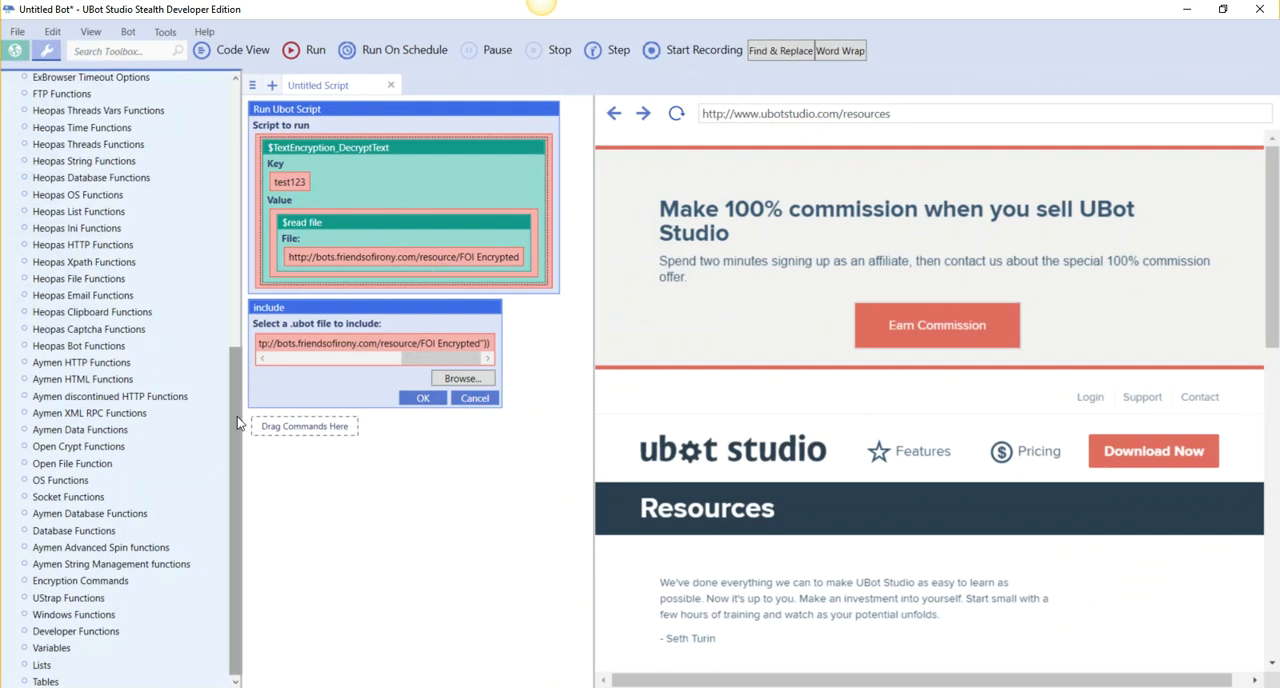
right_click(305, 426)
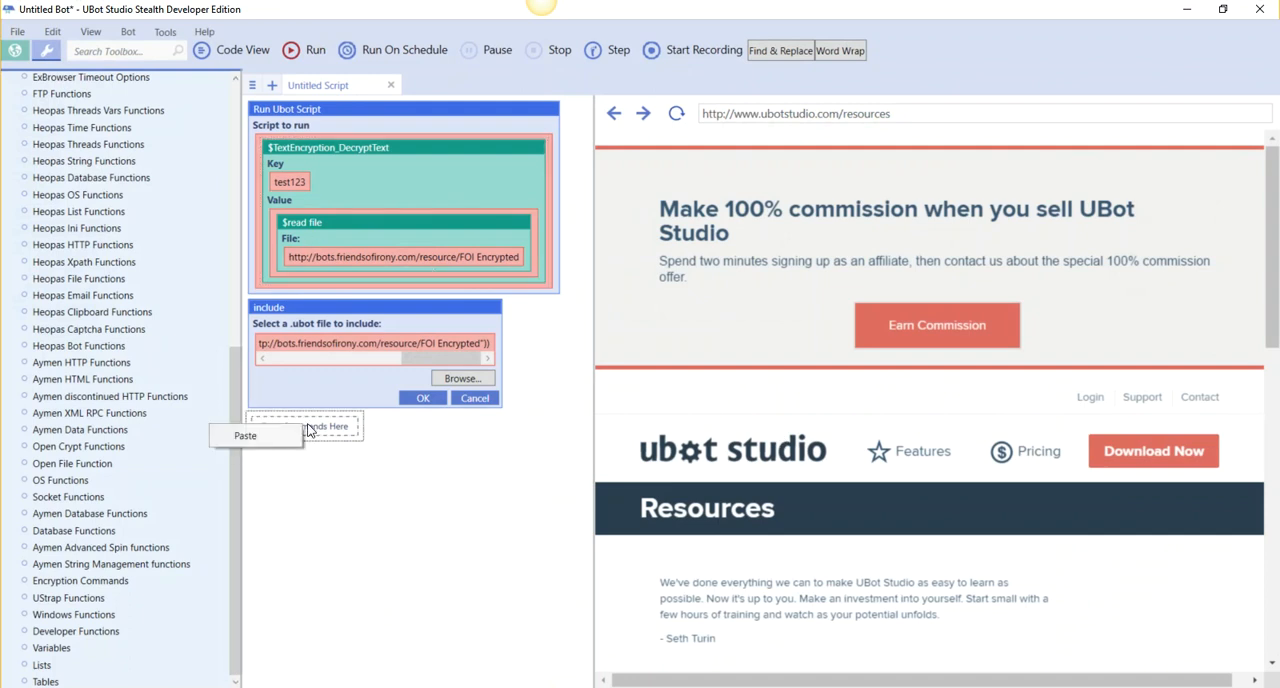
left_click(245, 435)
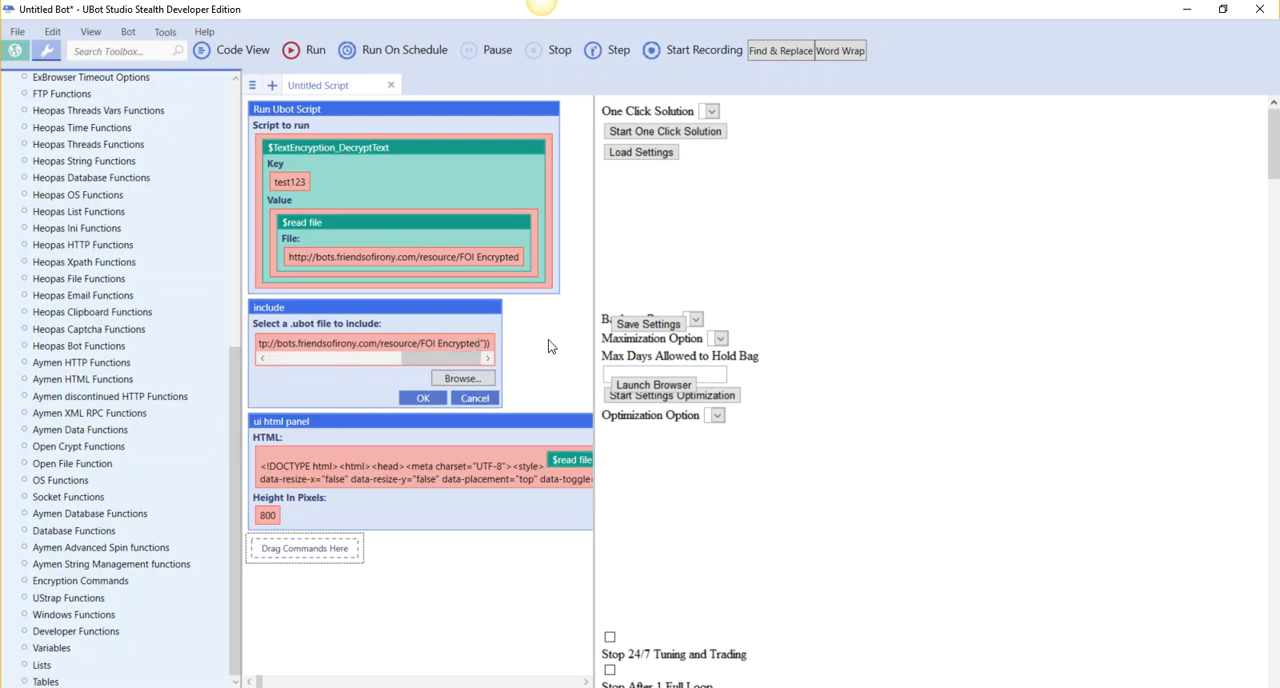
Save the script as 'FOI UI only' in the New-Autotuner-Repository folder.
left_click(17, 31)
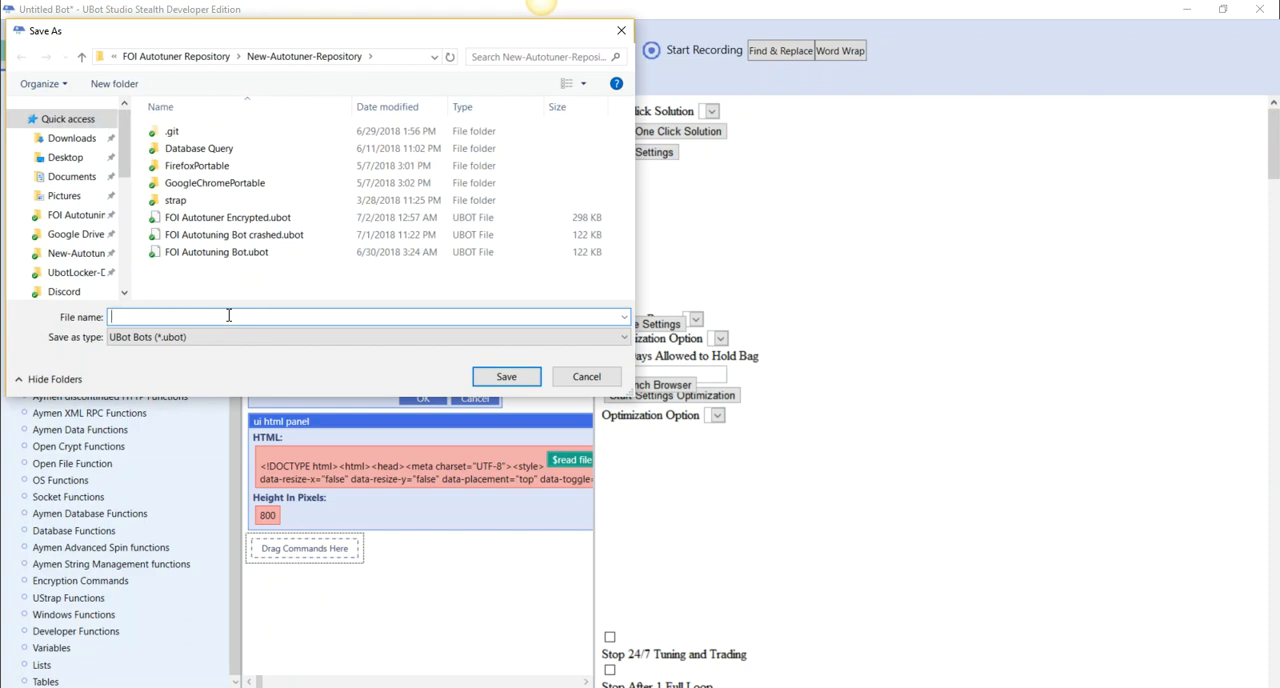
type("FOI UI onl")
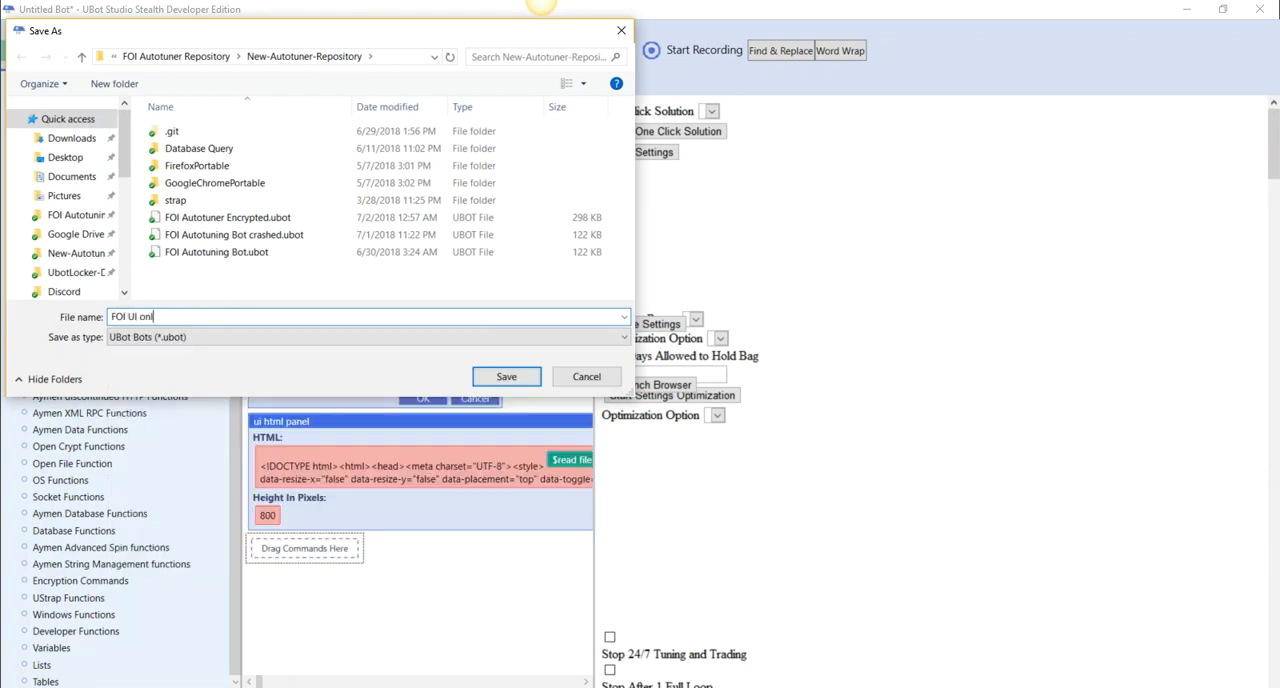
left_click(506, 376)
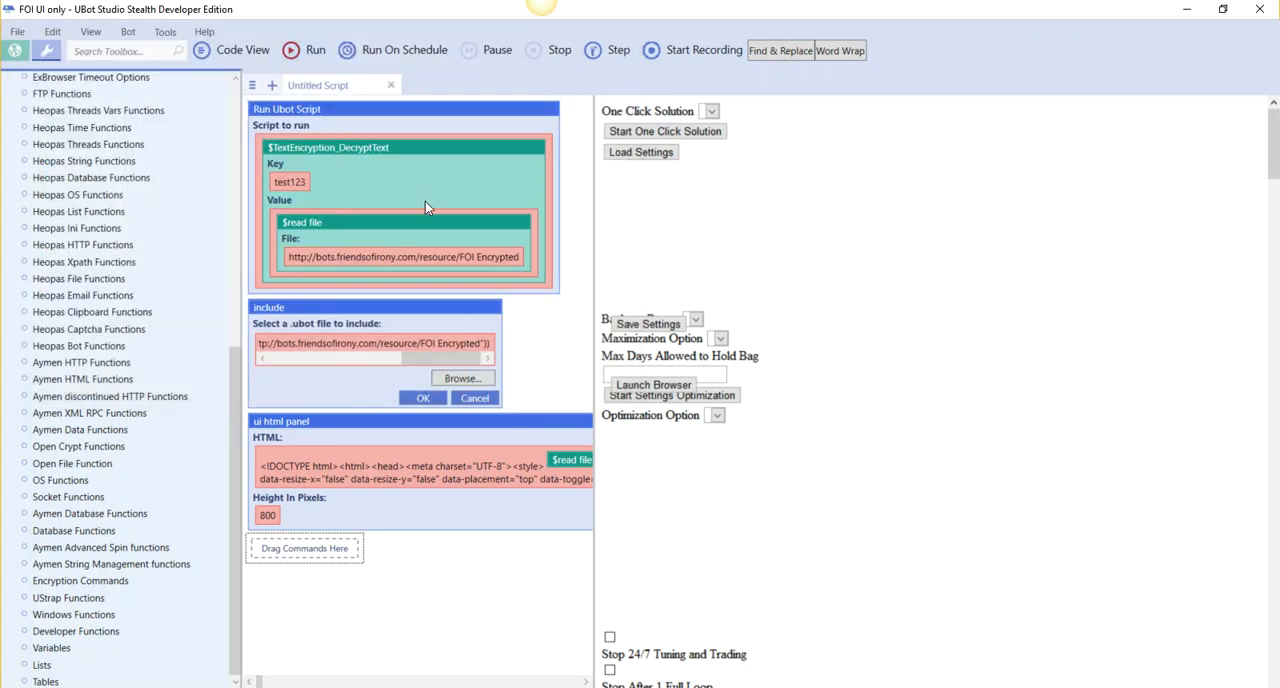
Search the toolbox for 'include' to add a second include command above the existing one.
right_click(300, 421)
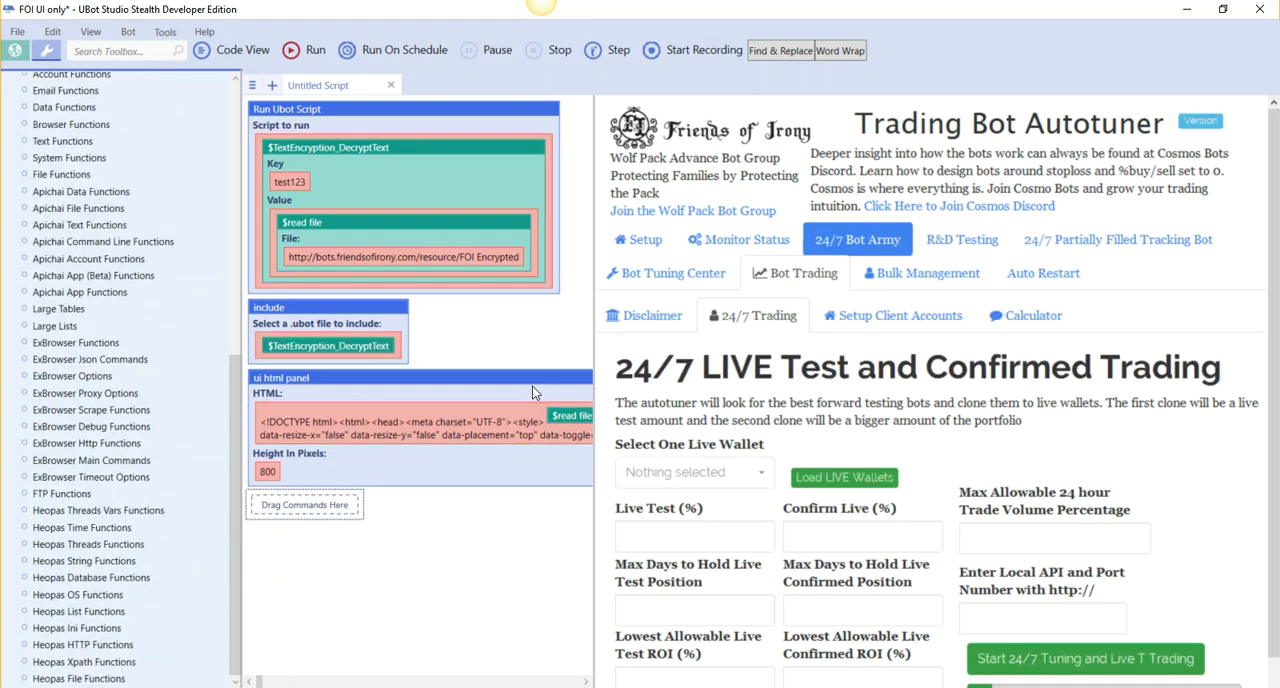
scroll("down", 3)
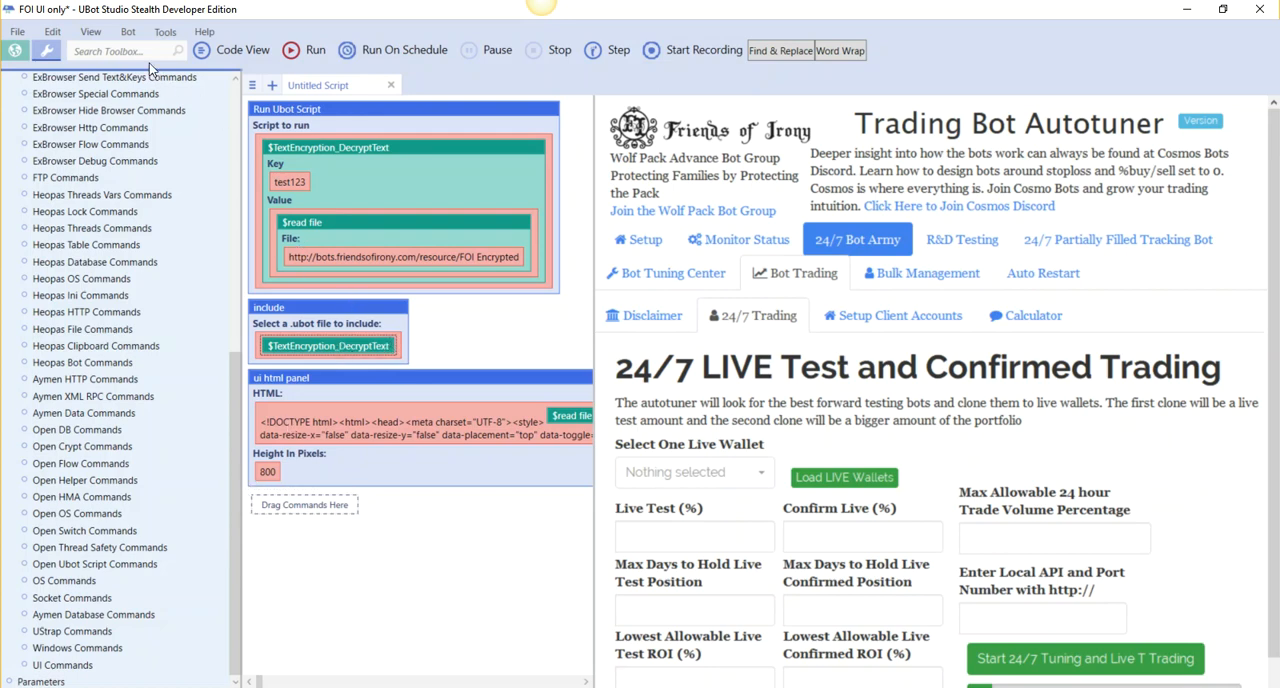
left_click(120, 51)
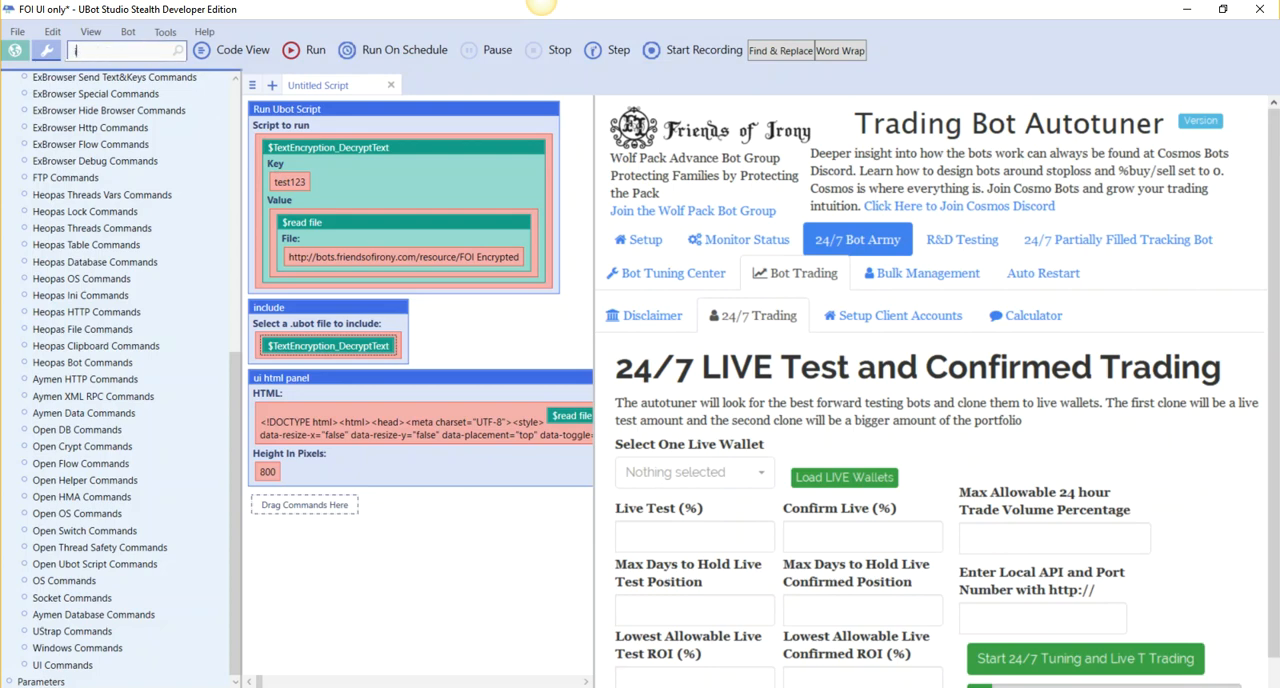
type("include")
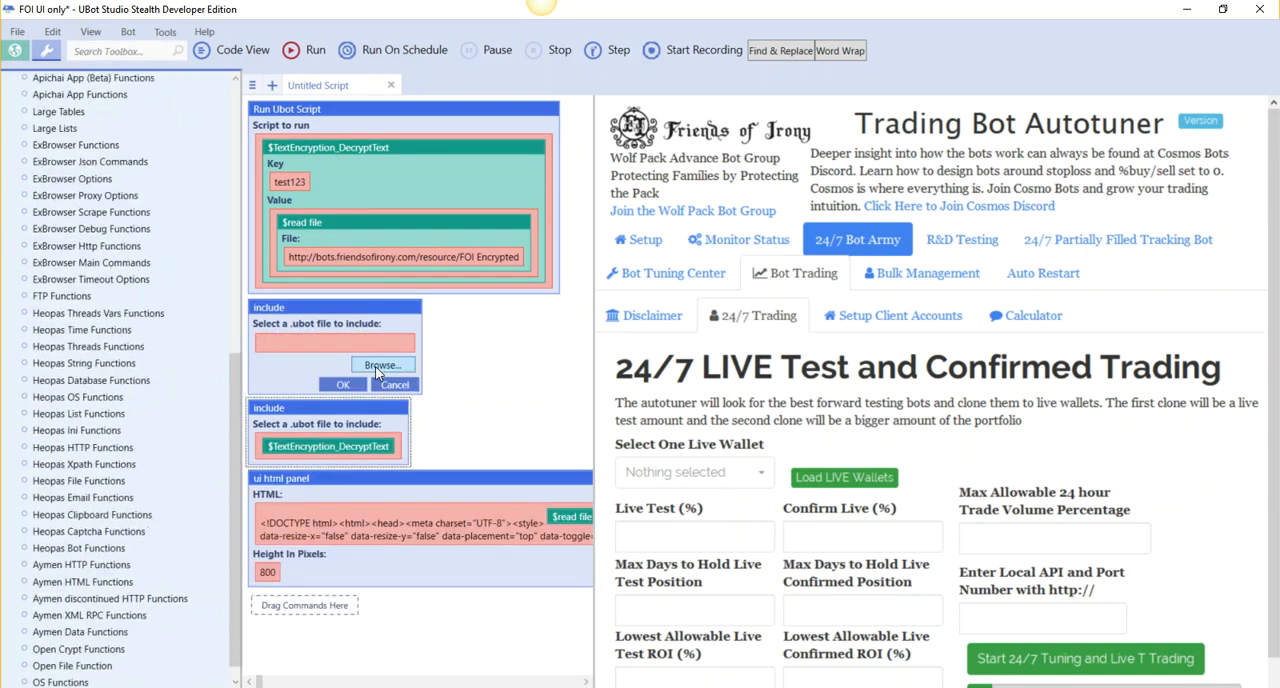
Point the new include command to the local FOI Autotuning Bot.ubot file.
left_click(381, 364)
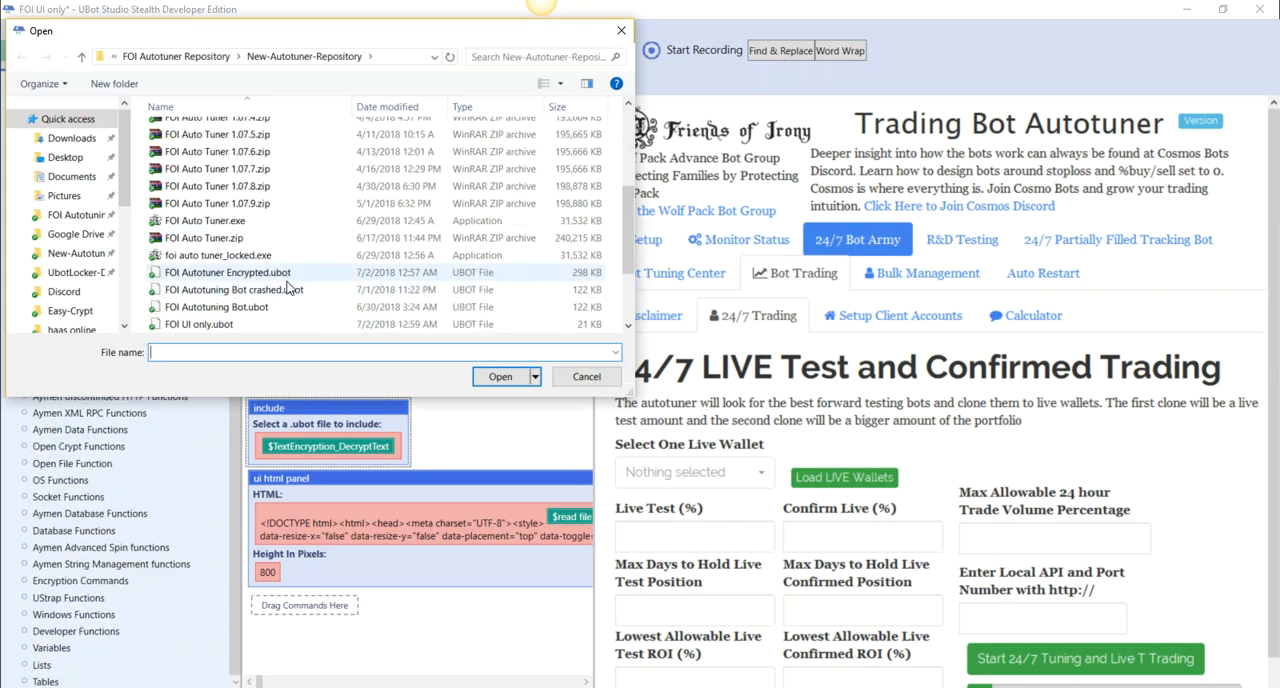
left_click(216, 289)
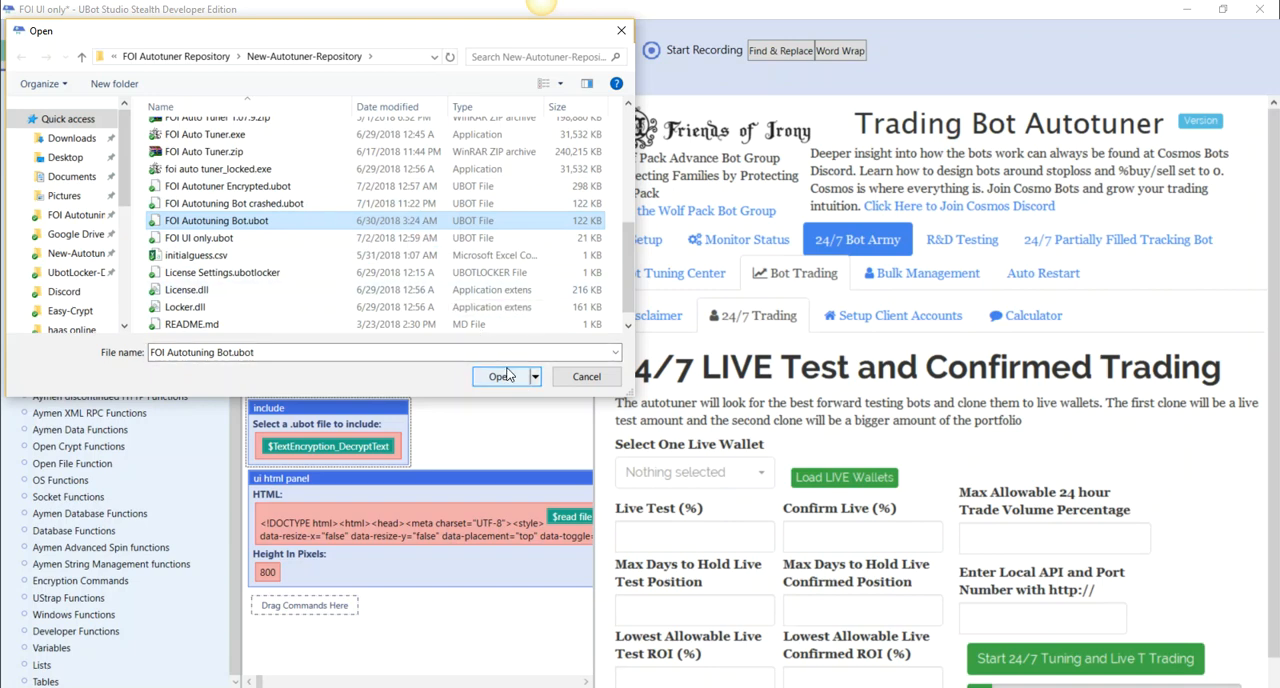
left_click(500, 376)
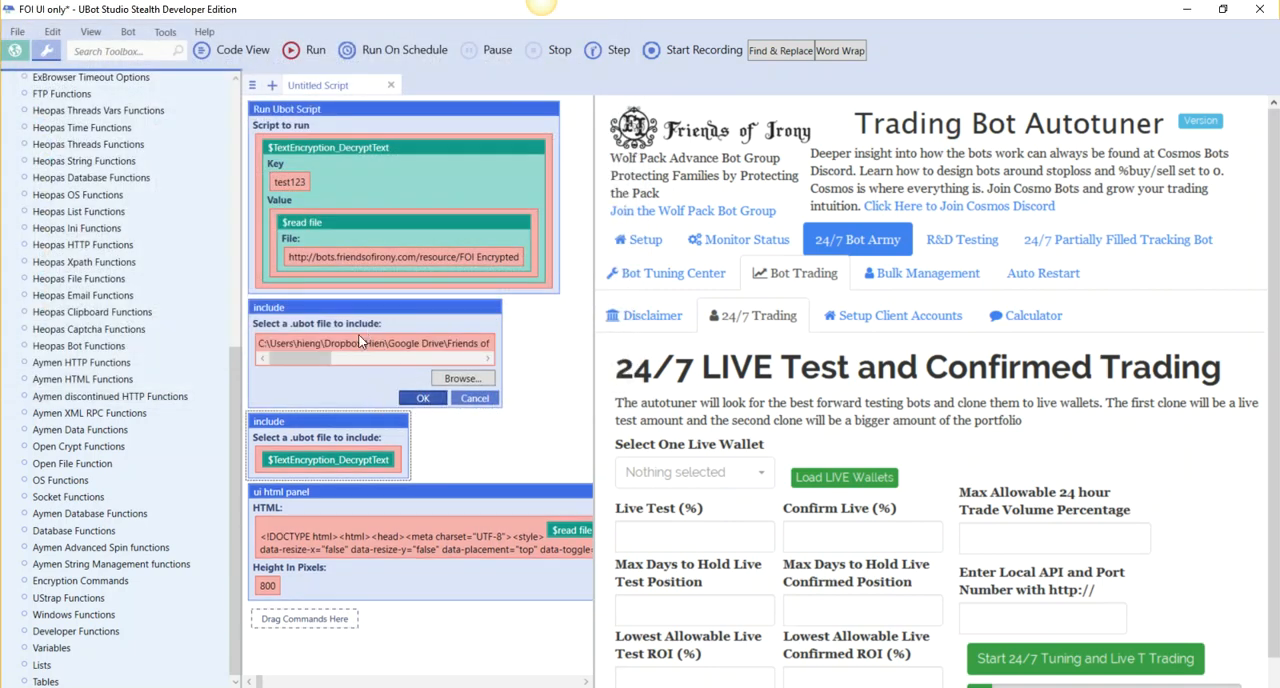
mouse_move(387, 414)
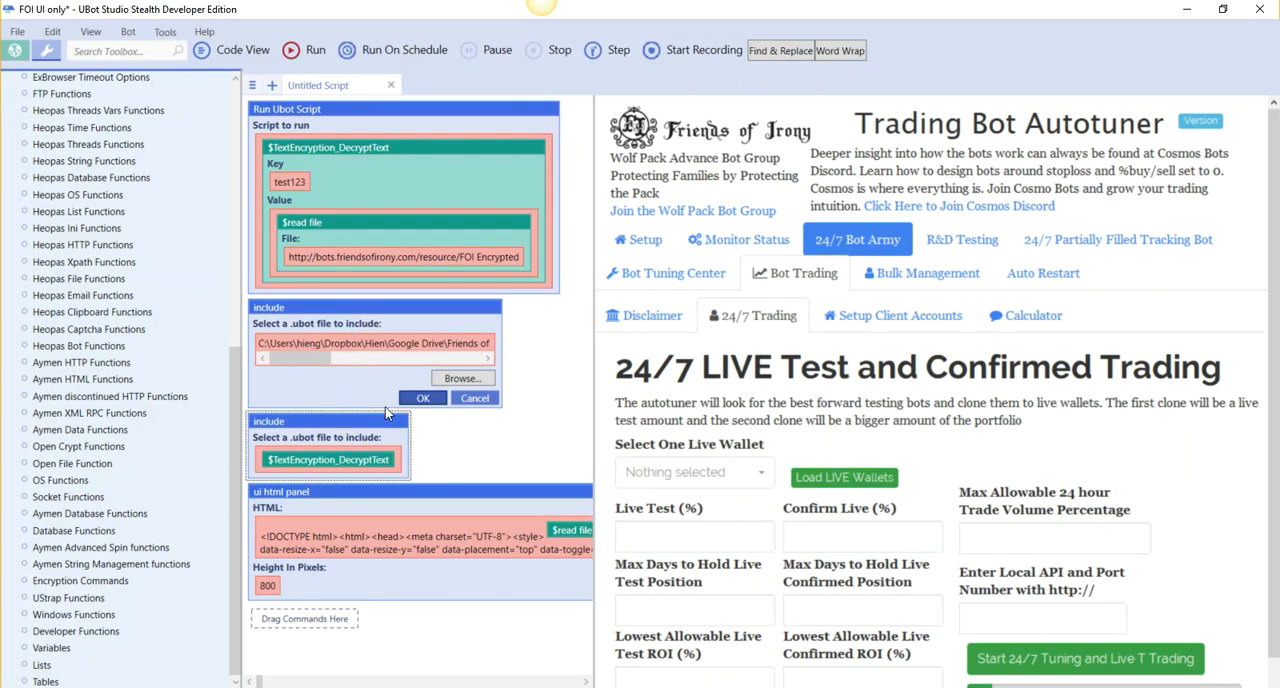
left_click(422, 398)
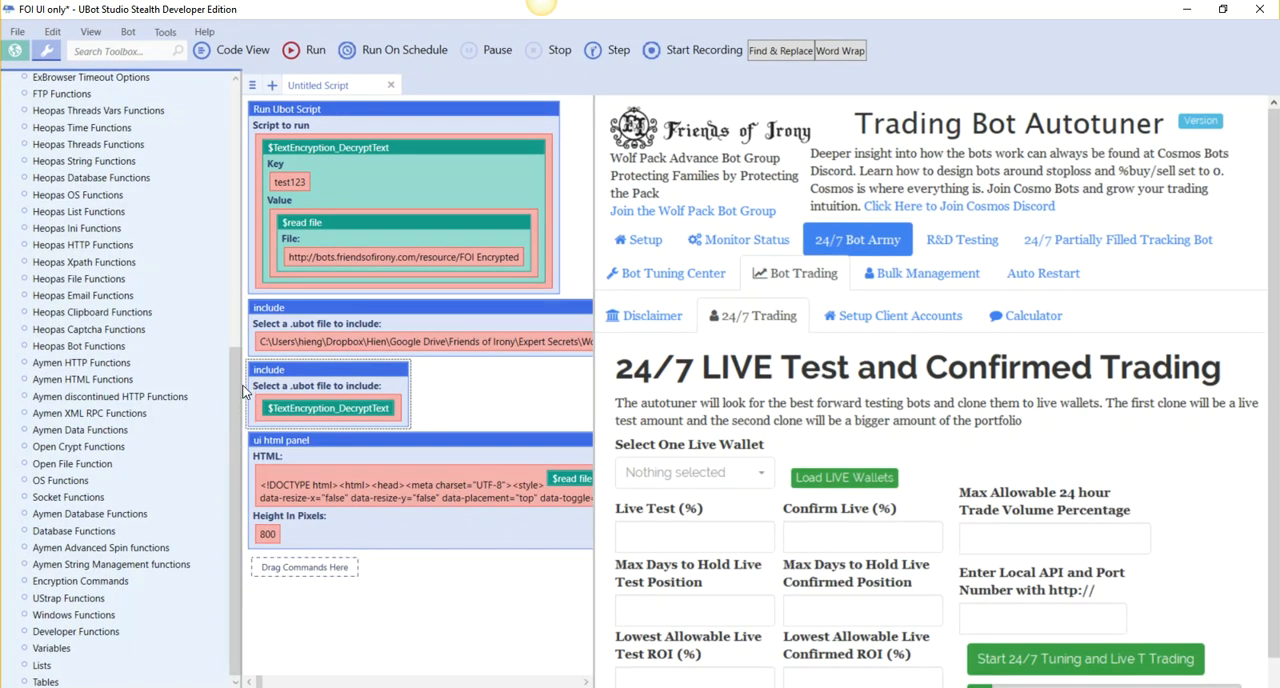
Scroll the command categories down to reveal the FOI Autotuning Bot category.
scroll("down", 3)
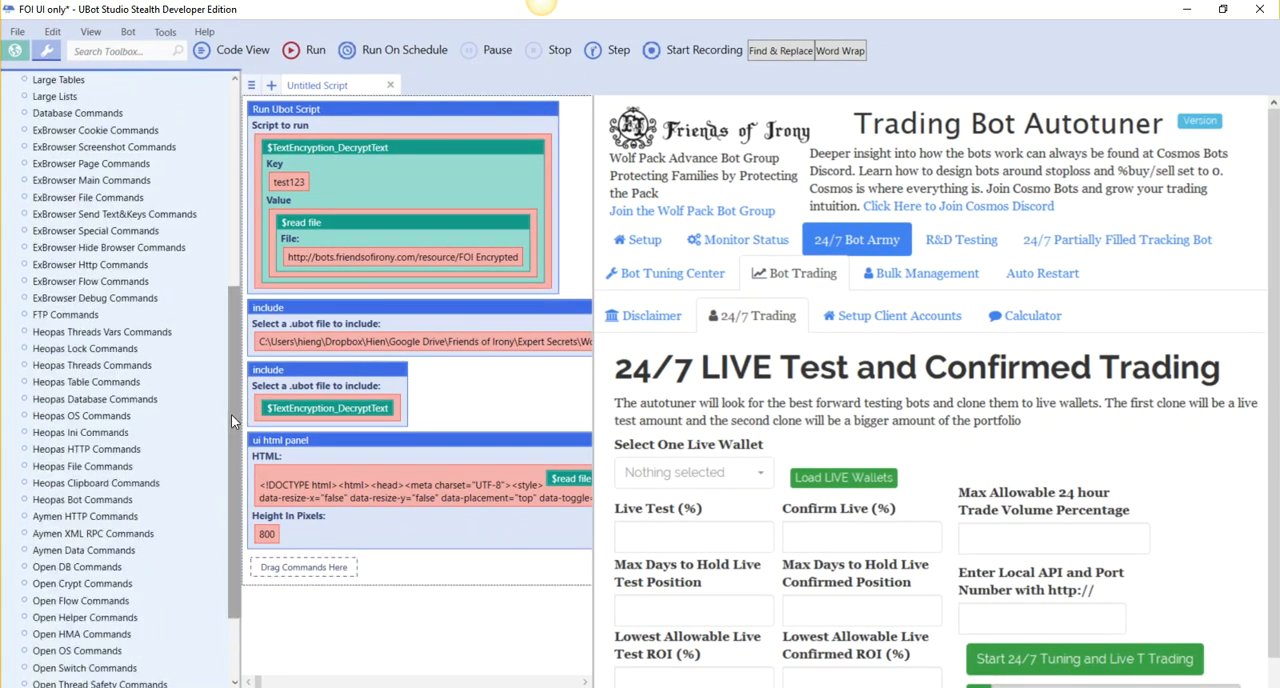
scroll("down", 3)
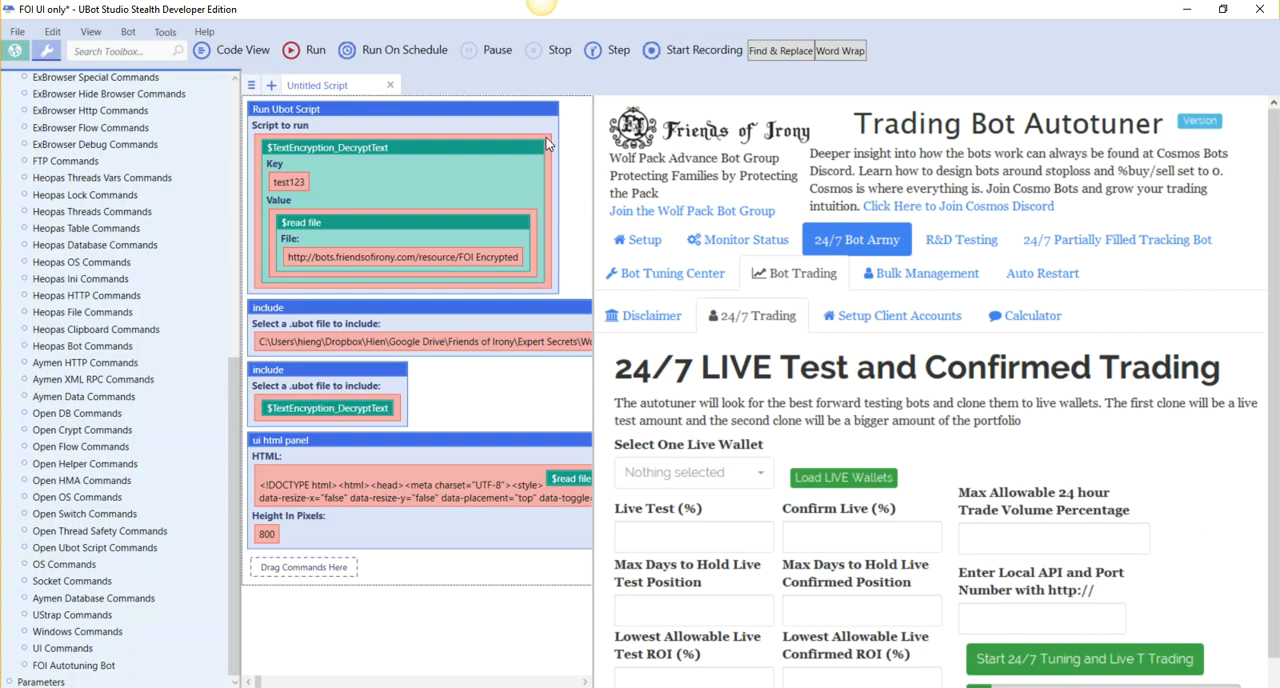
mouse_move(372, 335)
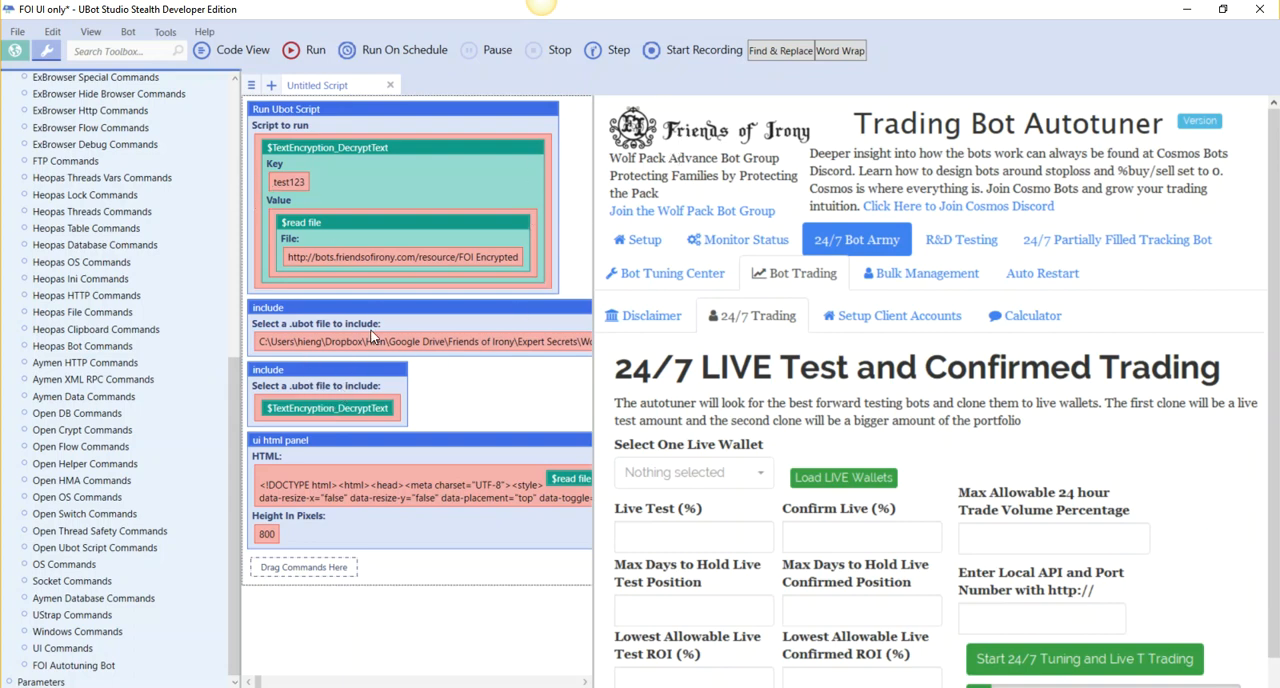
mouse_move(357, 164)
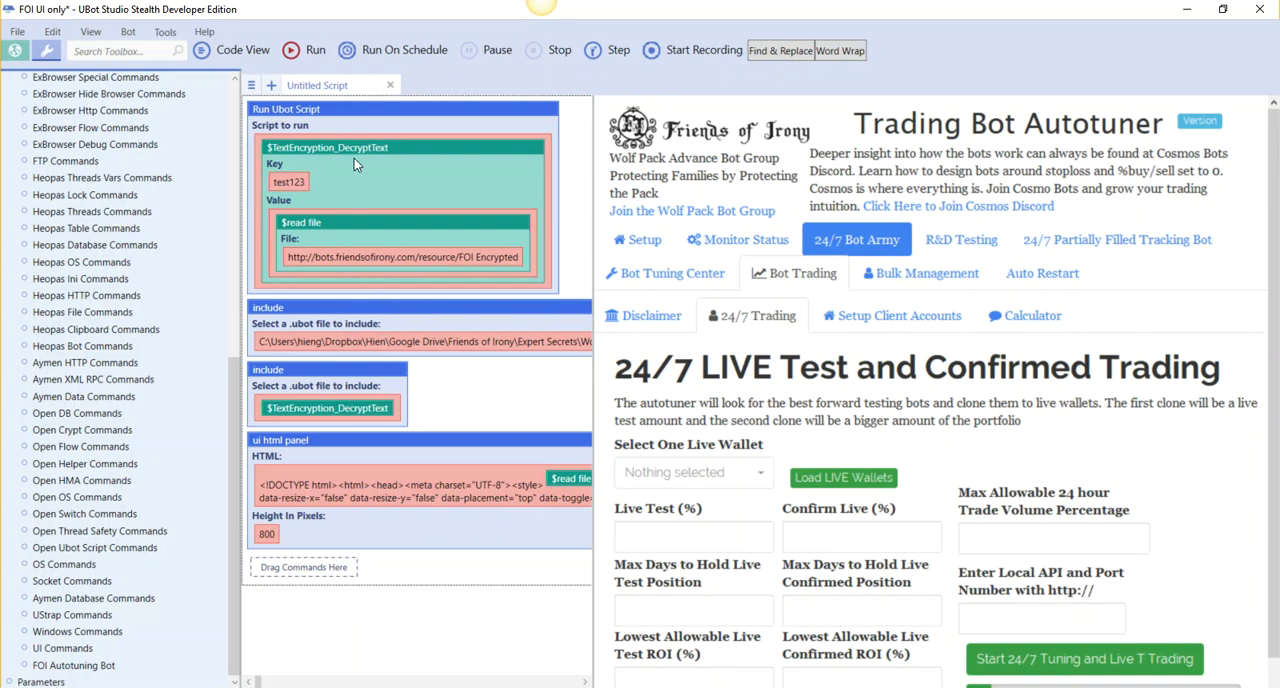
mouse_move(407, 315)
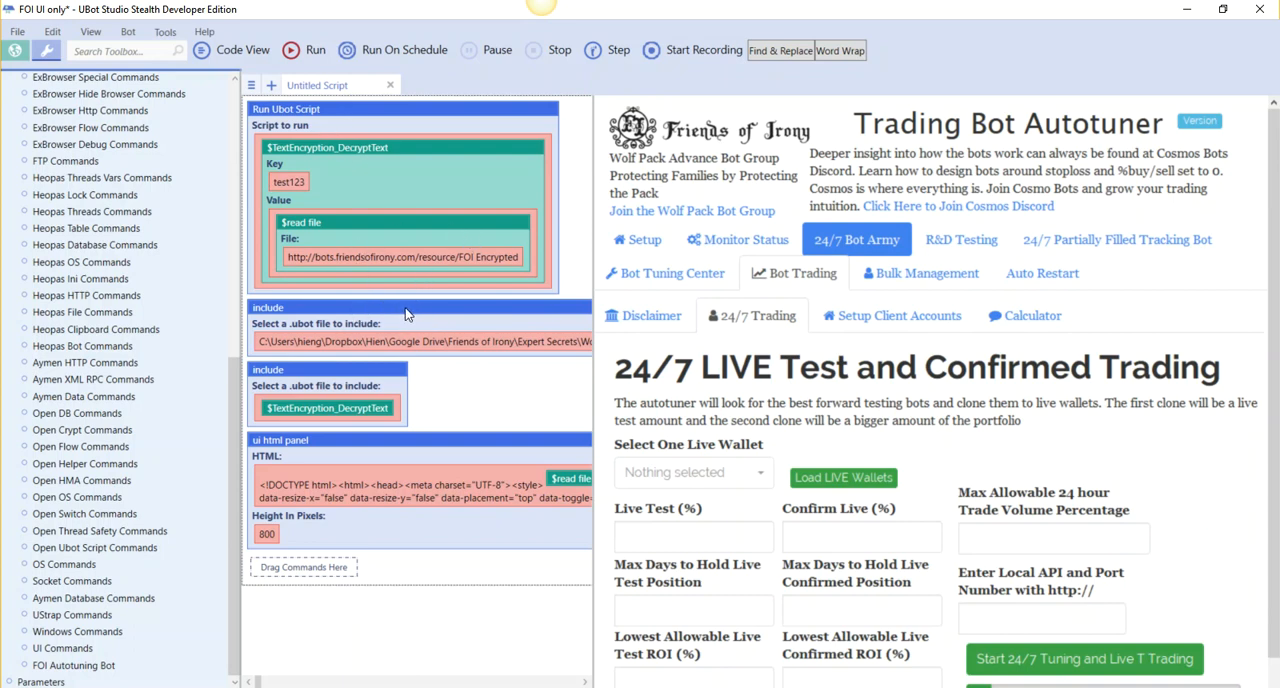
mouse_move(405, 312)
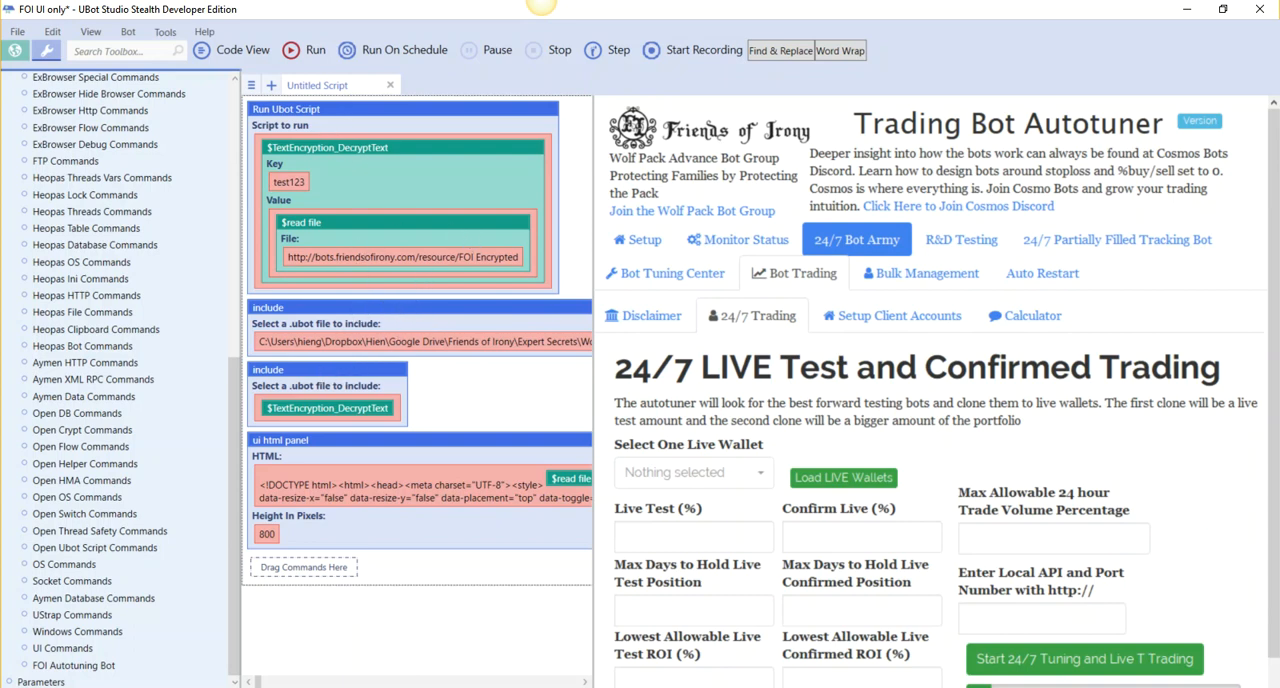